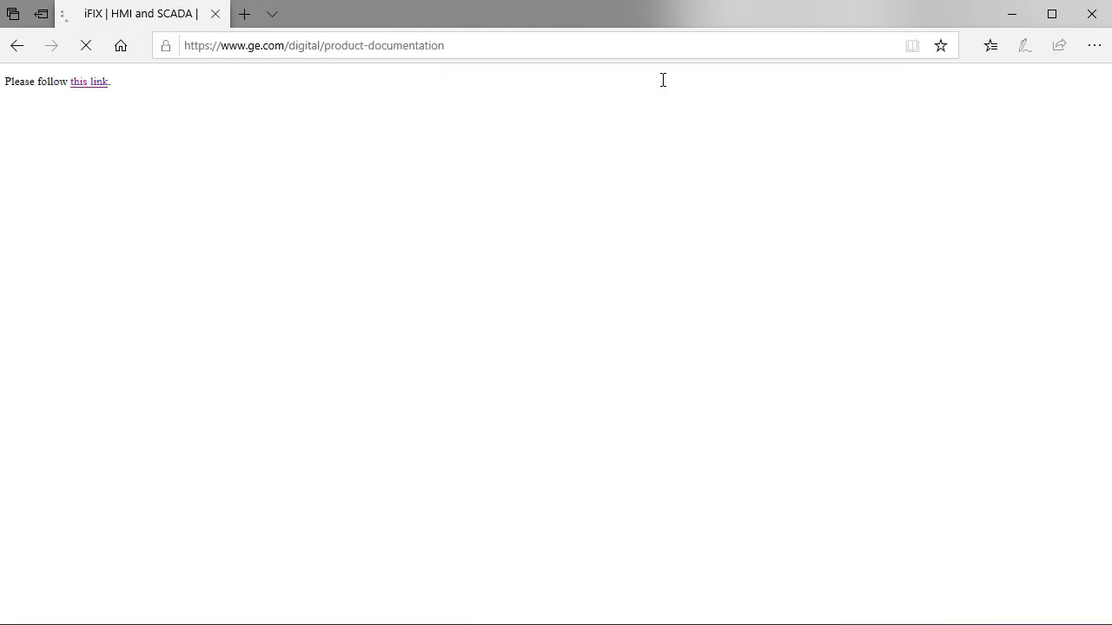
Follow the documentation redirect to Proficy HMI/SCADA iFIX and open an iFIX 6.1 product information topic
click(87, 80)
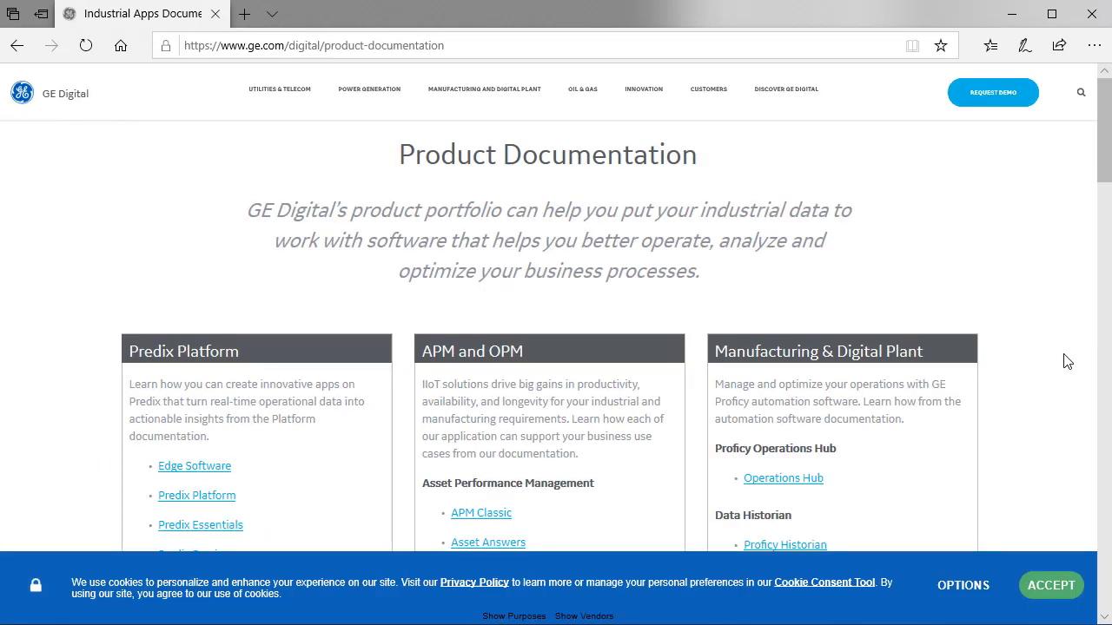
scroll(down, 3)
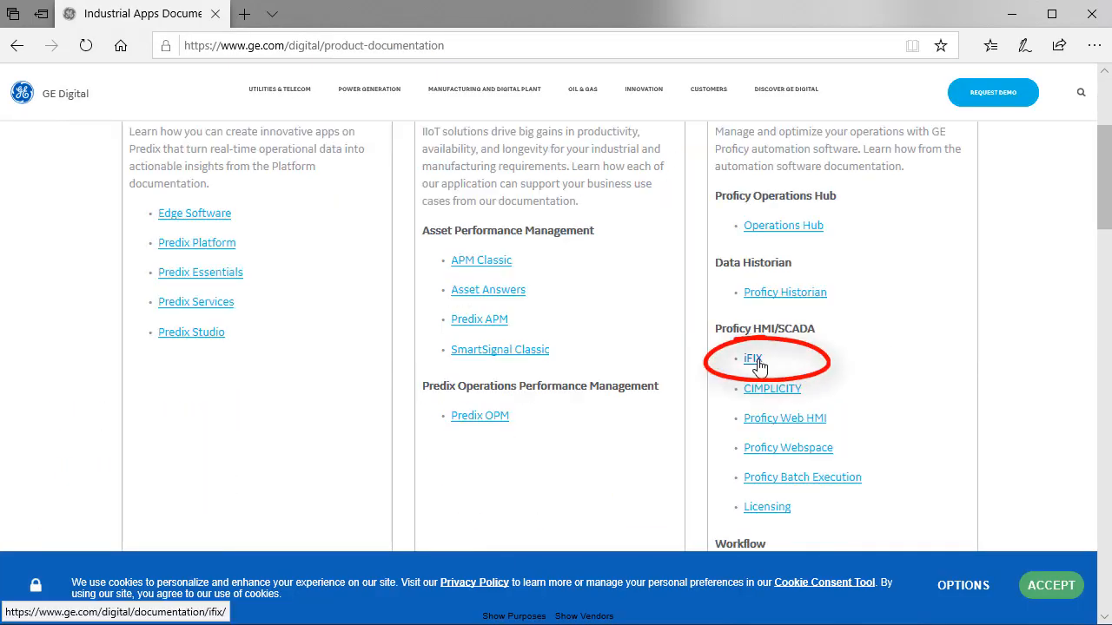
click(752, 358)
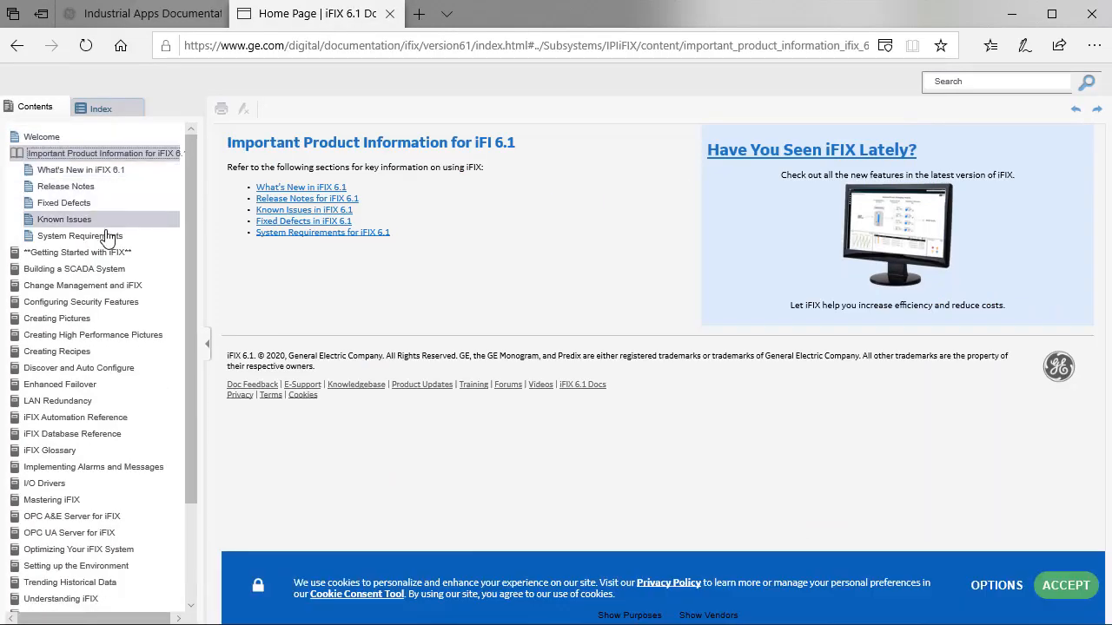
click(79, 235)
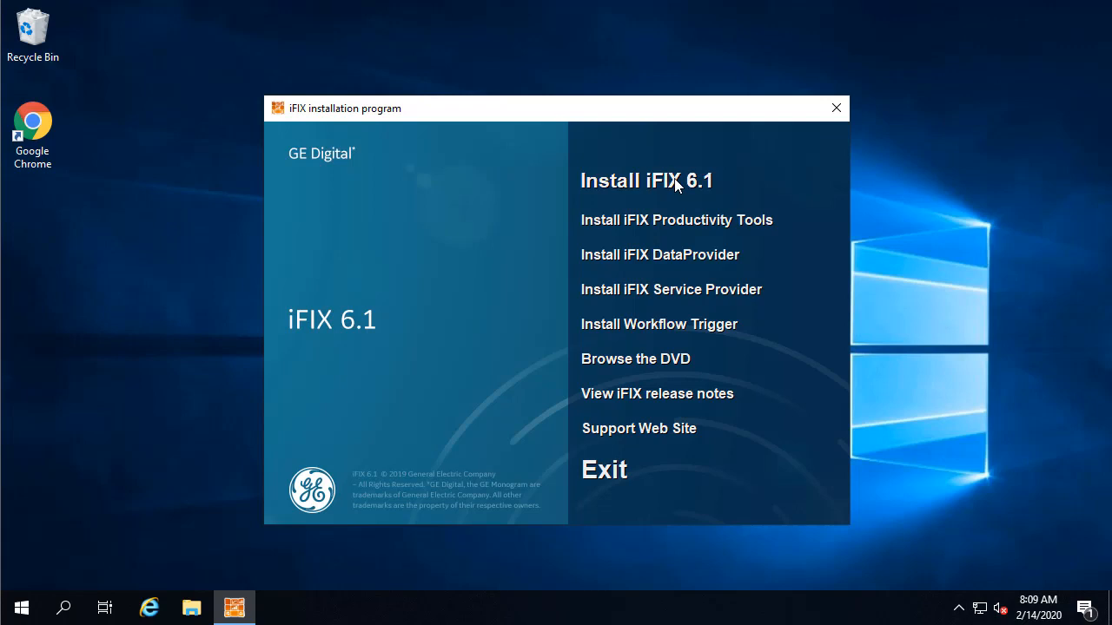
Launch iFIX 6.1 setup, confirming Yes and dismissing the Terminal Server notice
click(645, 180)
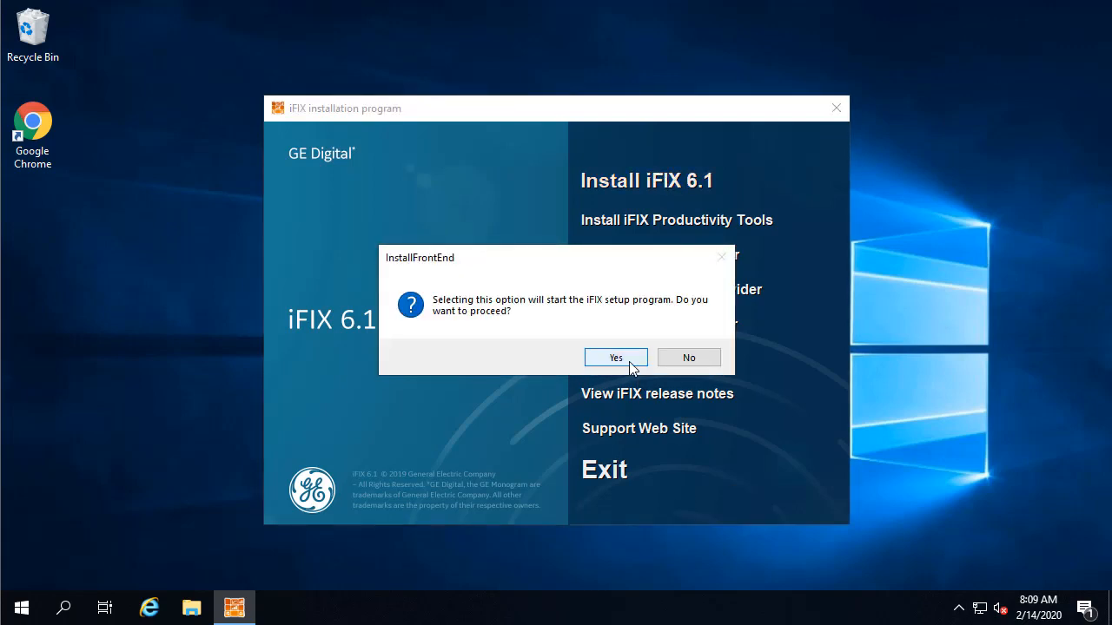
click(616, 357)
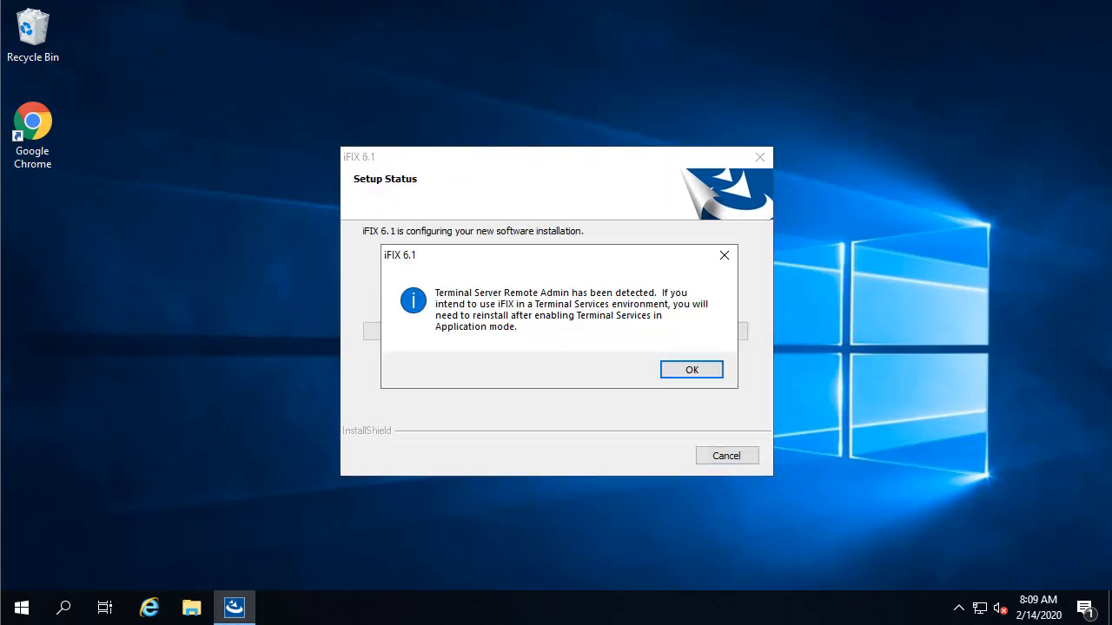
click(691, 369)
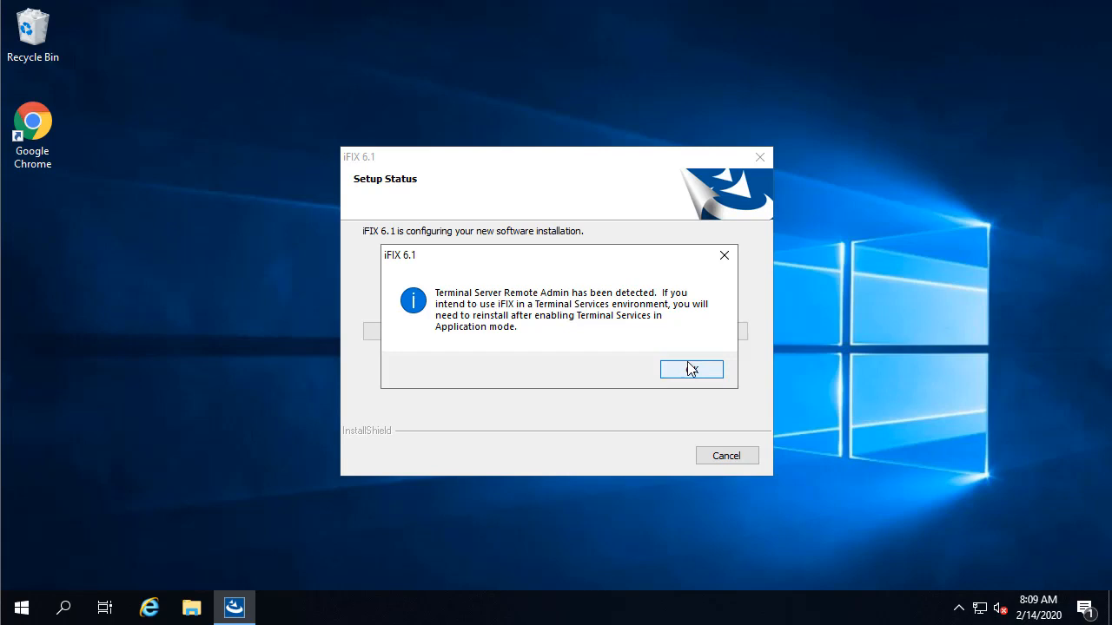
click(691, 370)
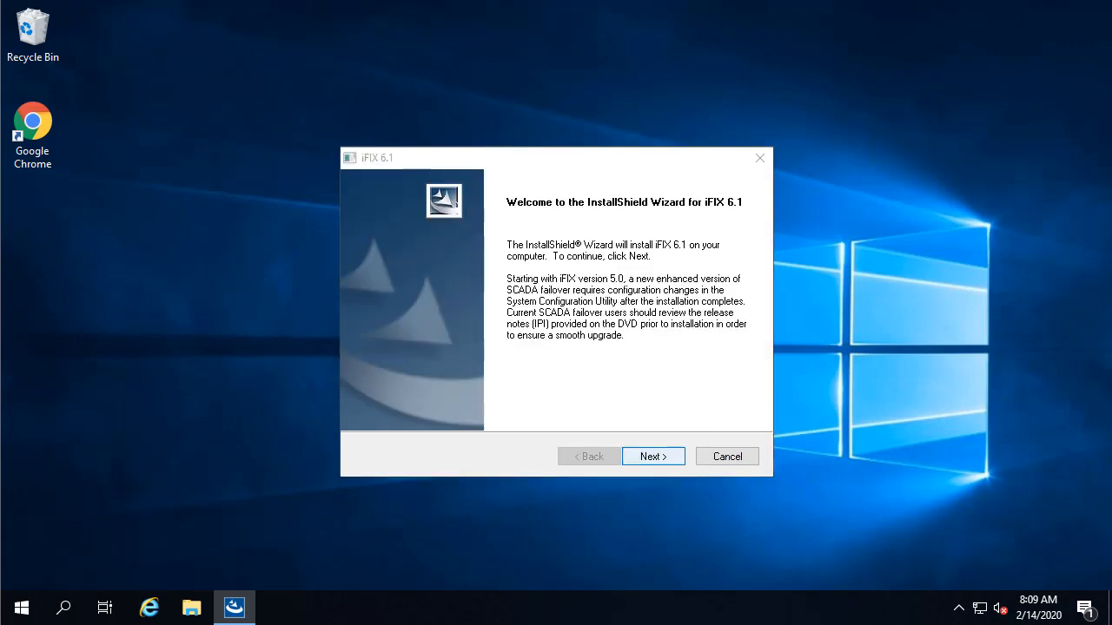
Accept the iFIX 6.1 license agreement
click(652, 456)
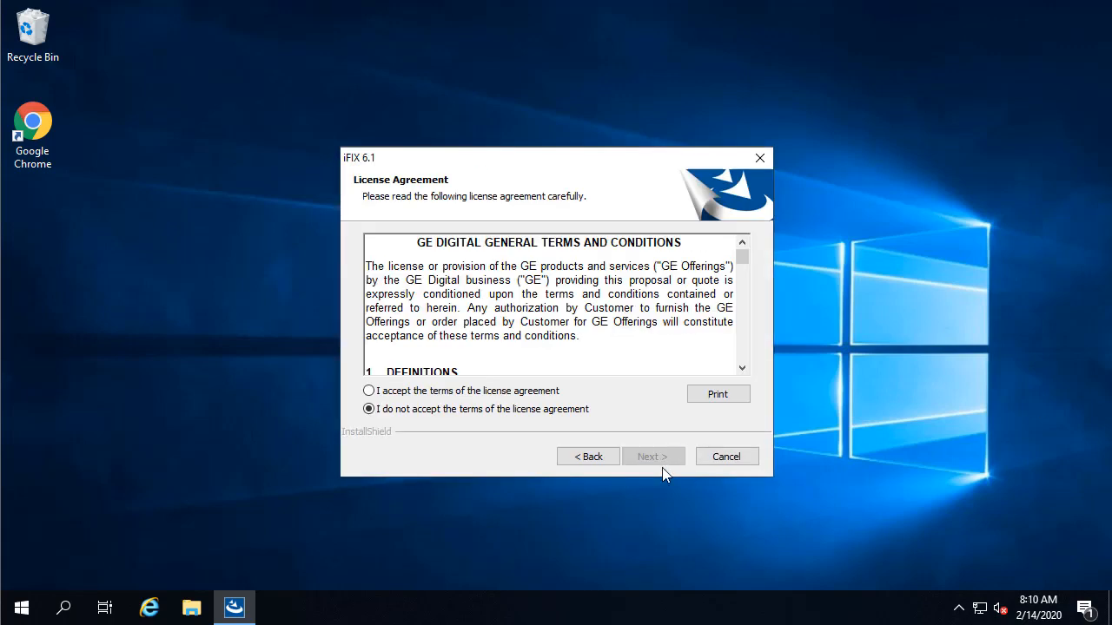
click(368, 390)
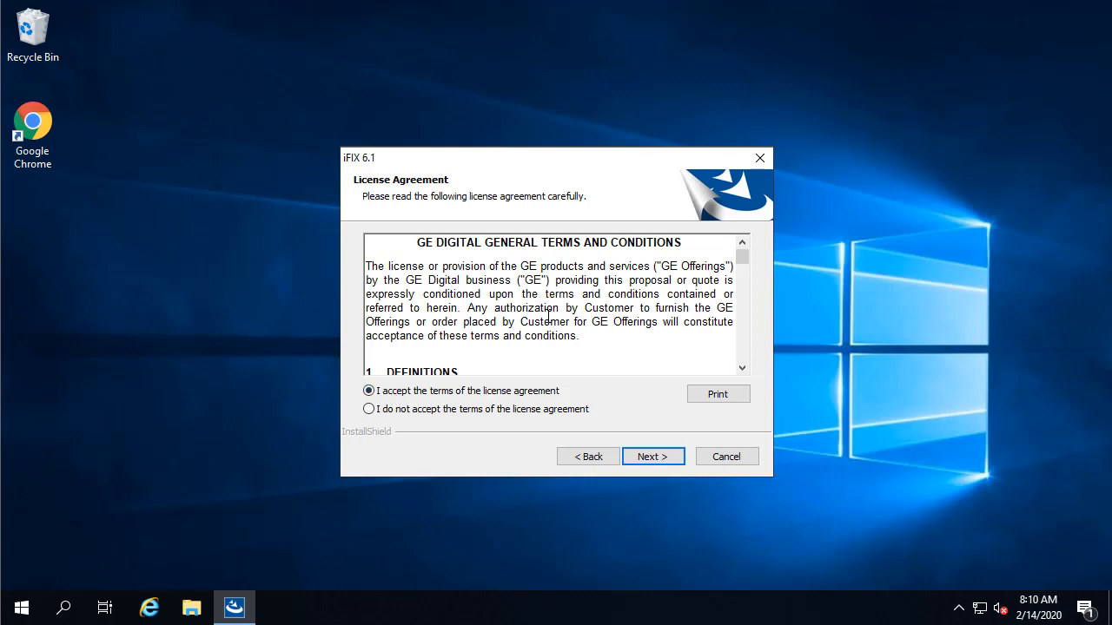
scroll(down, 3)
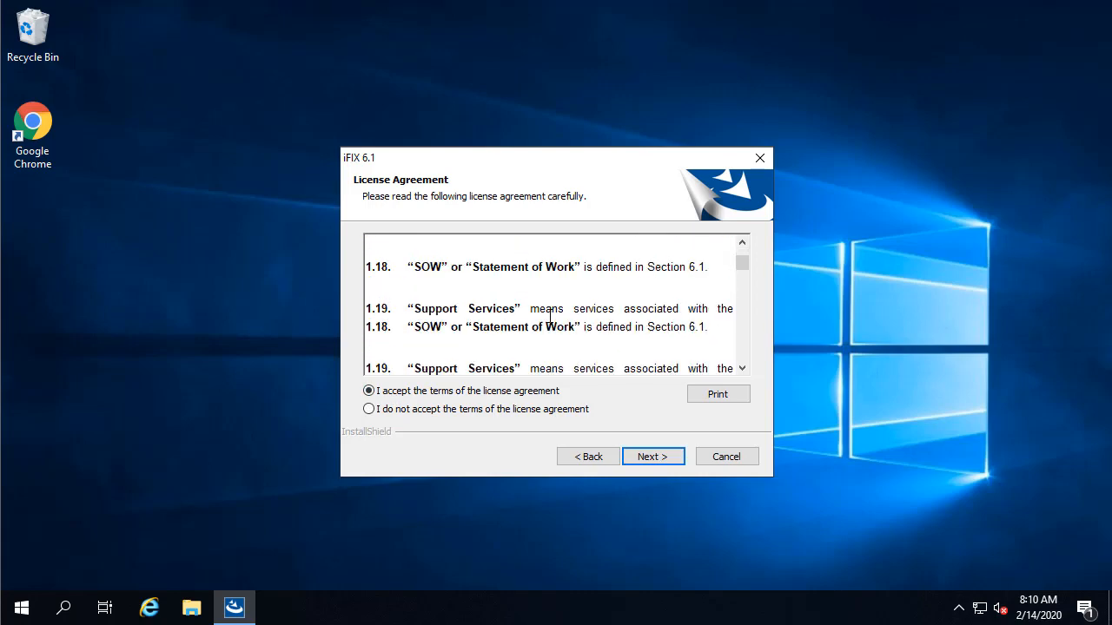
scroll(down, 3)
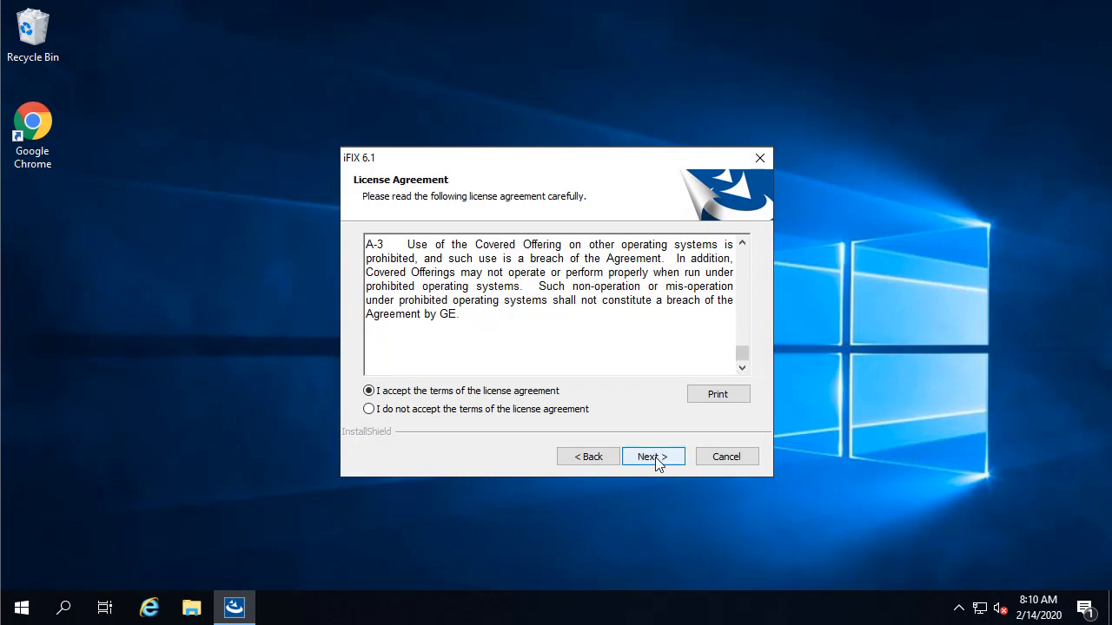
click(652, 456)
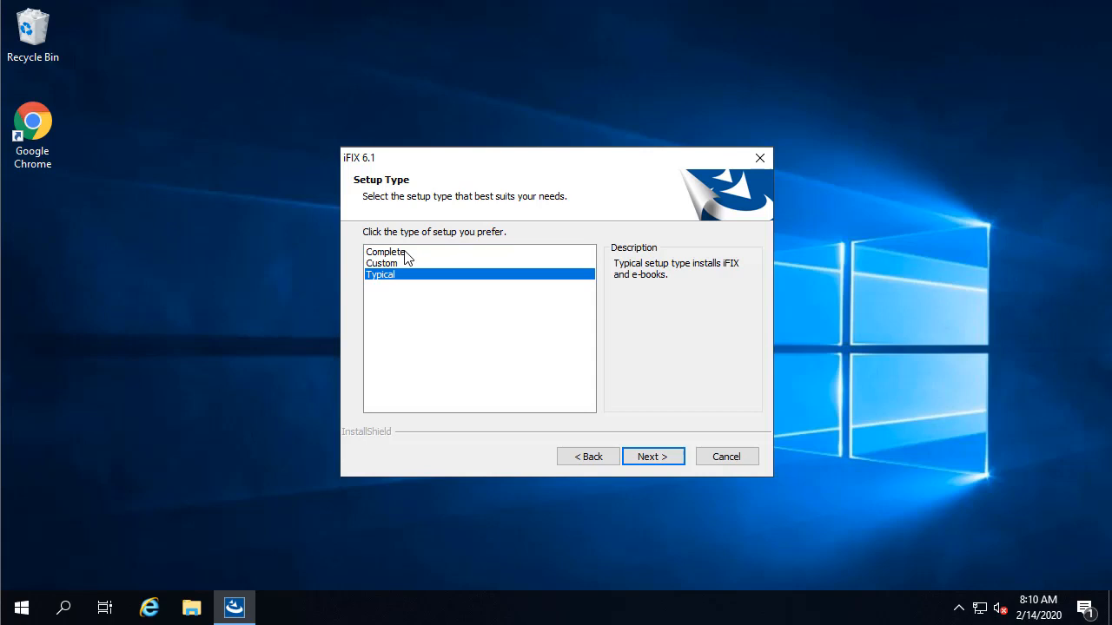
Keep Typical setup and the C:\Program Files (x86)\GE\iFIX destination, then start installing
click(652, 456)
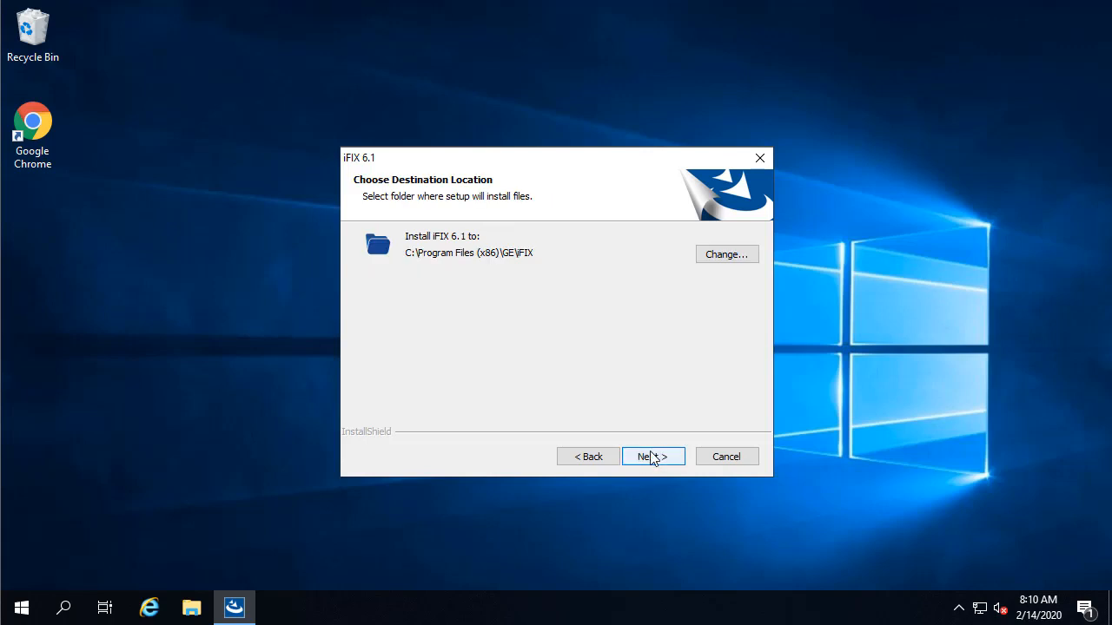
mouse_move(650, 461)
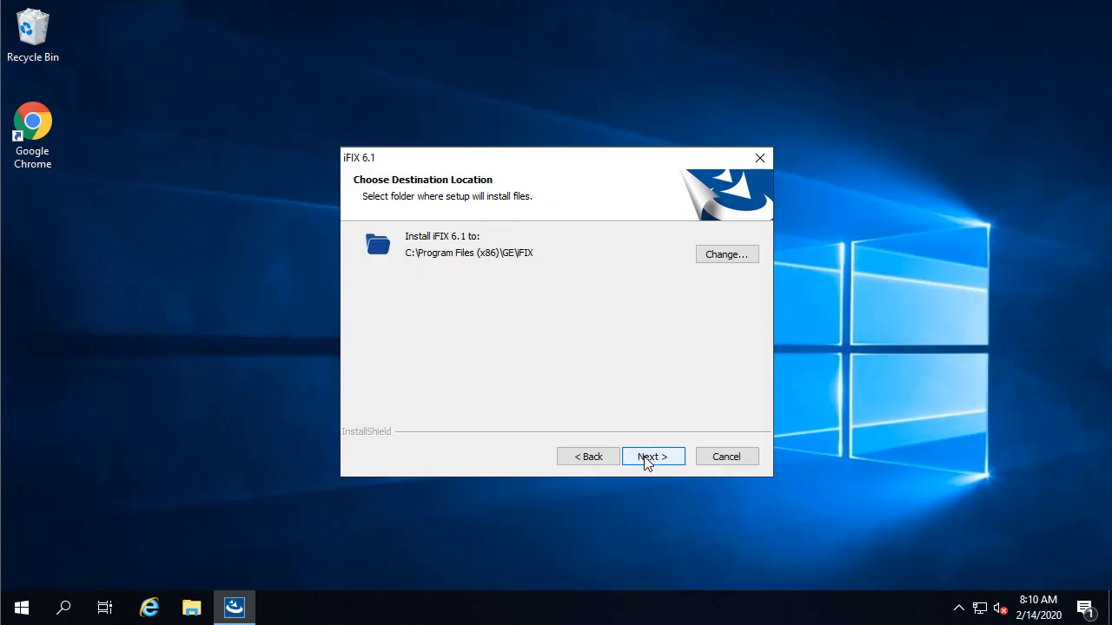
click(652, 456)
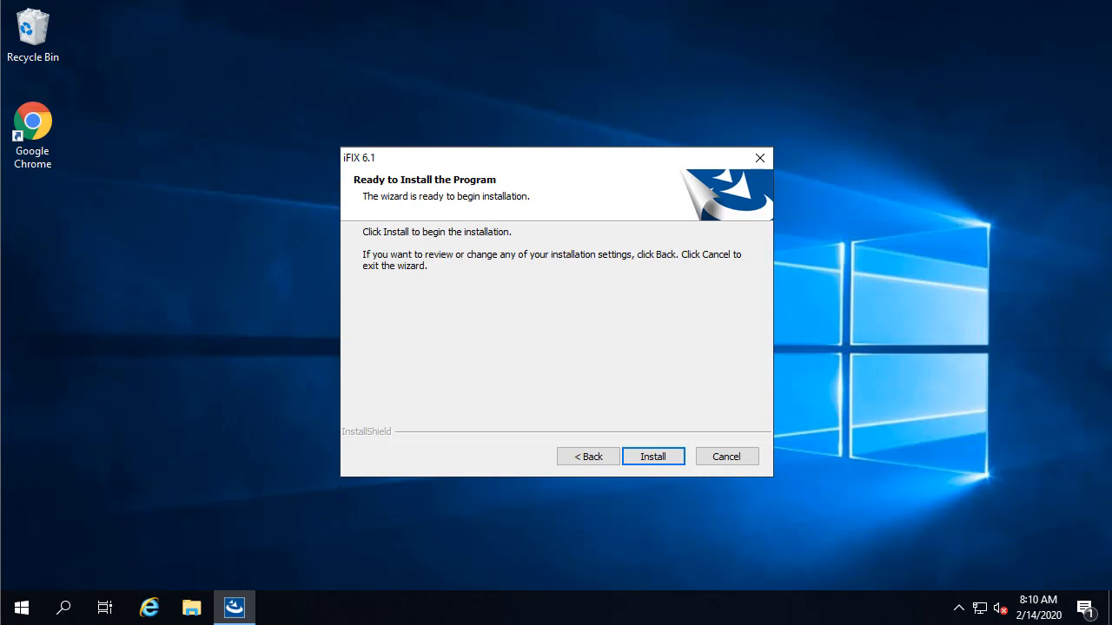
click(652, 456)
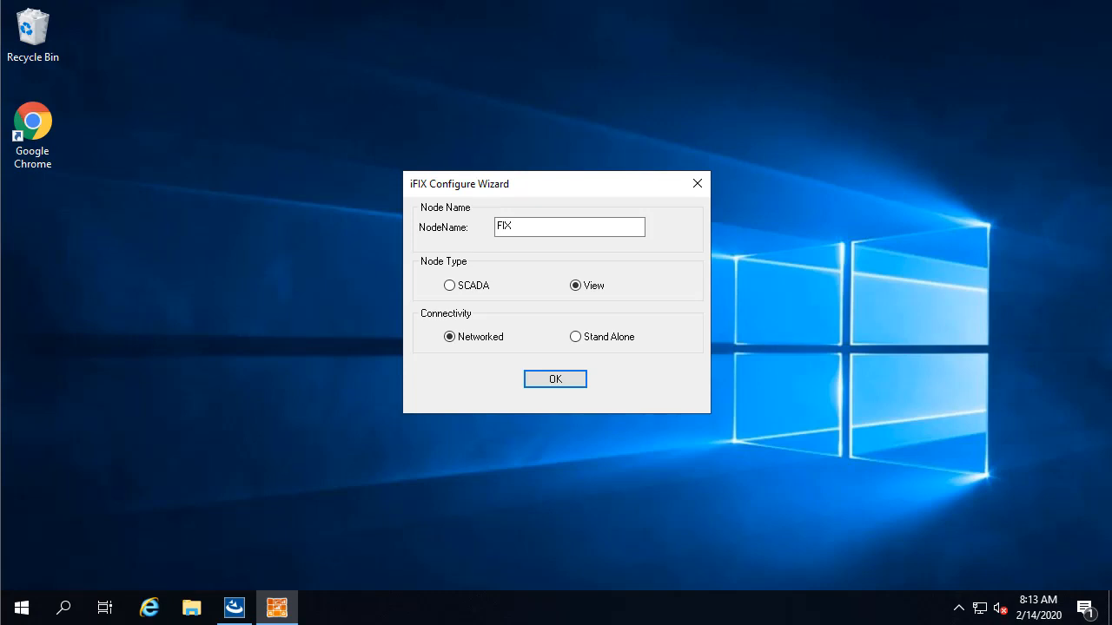
Configure node FIX as a Stand Alone SCADA node, answer the firewall prompt, decline release notes
click(449, 285)
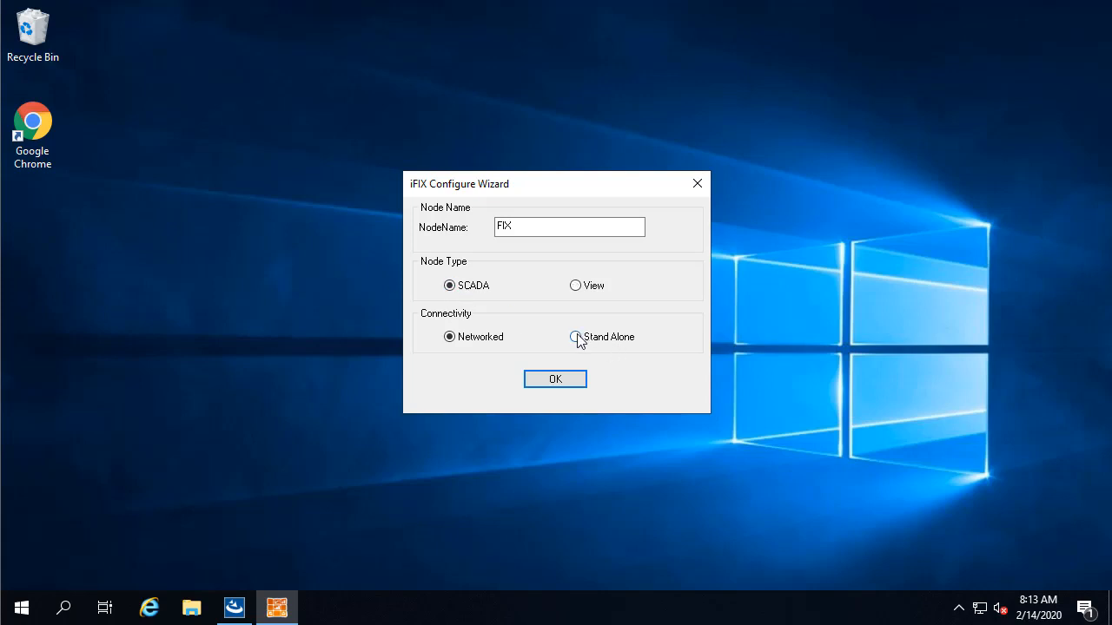
click(575, 337)
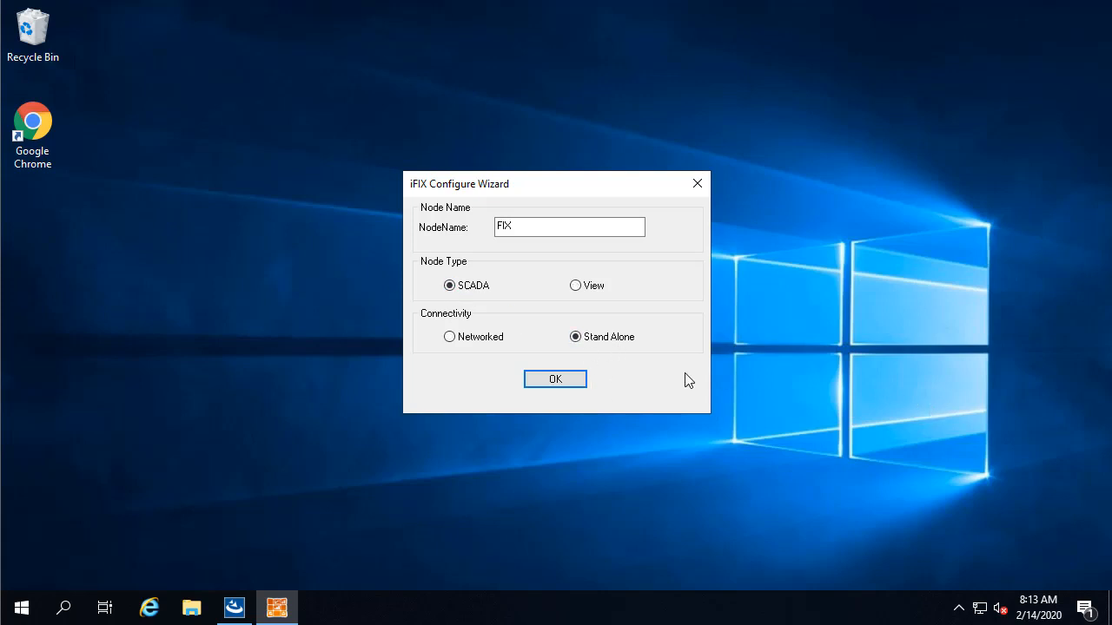
click(555, 378)
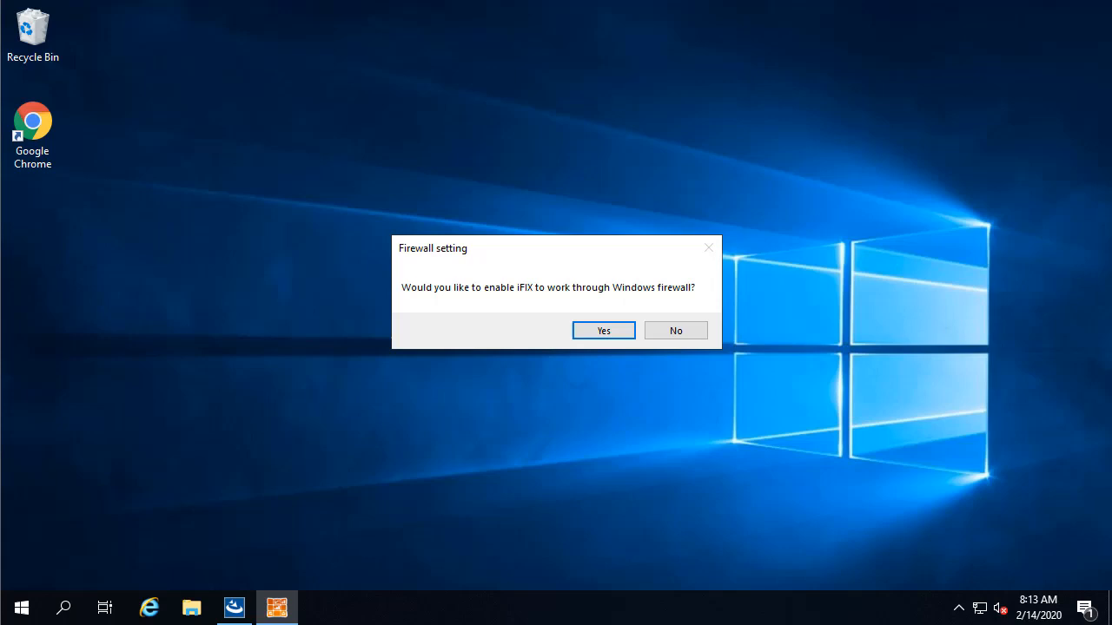
click(603, 330)
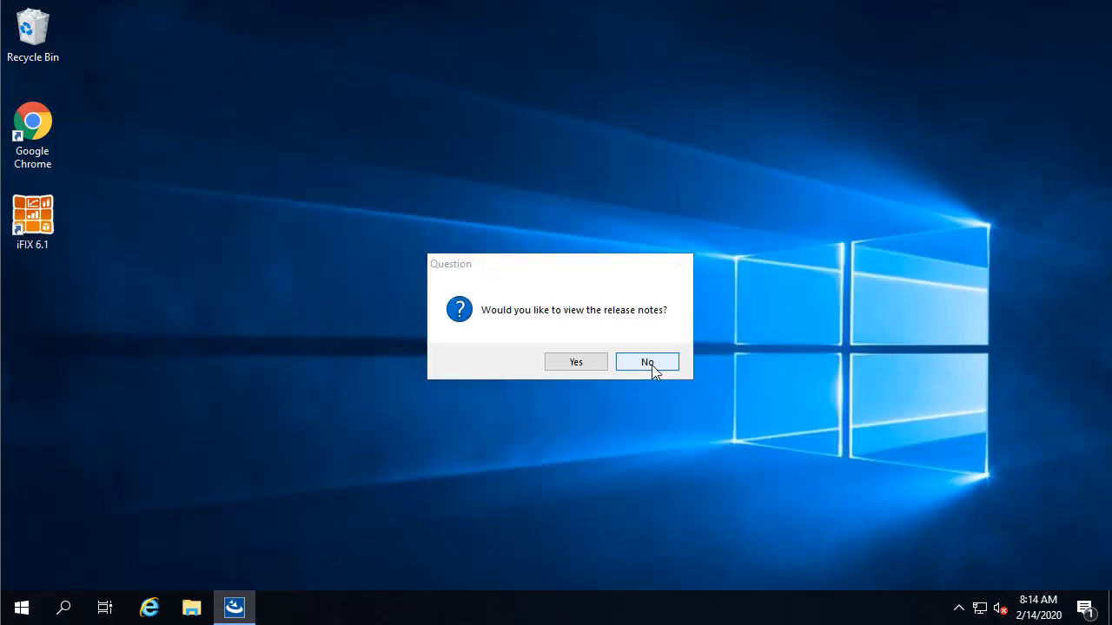
click(646, 362)
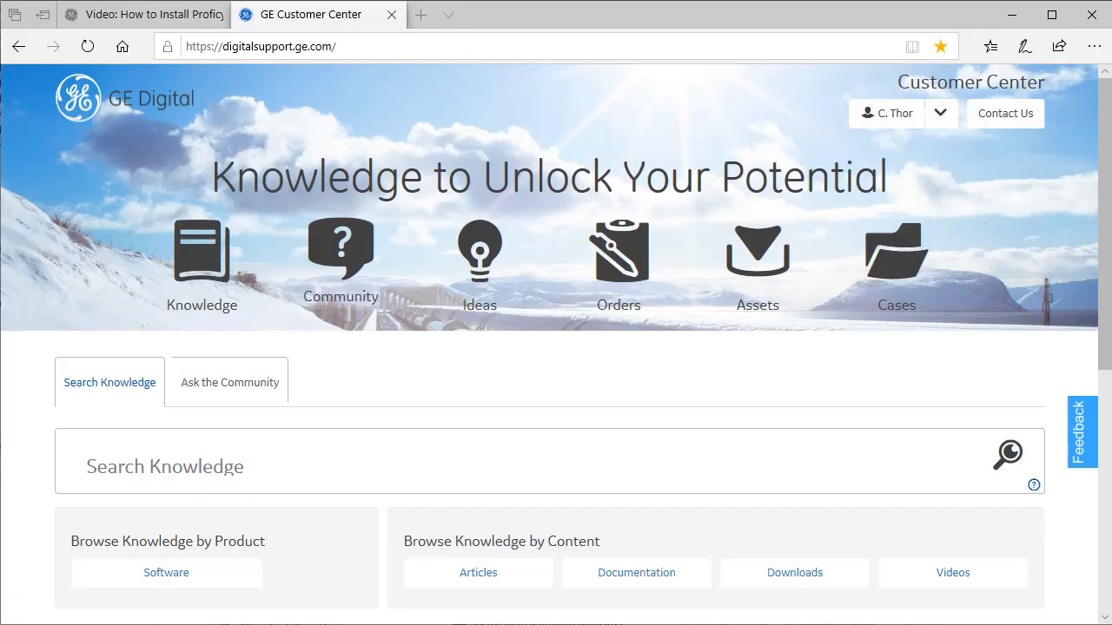
Browse Customer Center knowledge by product to HMI/SCADA > iFIX, filtered to iFIX 6.1
click(166, 572)
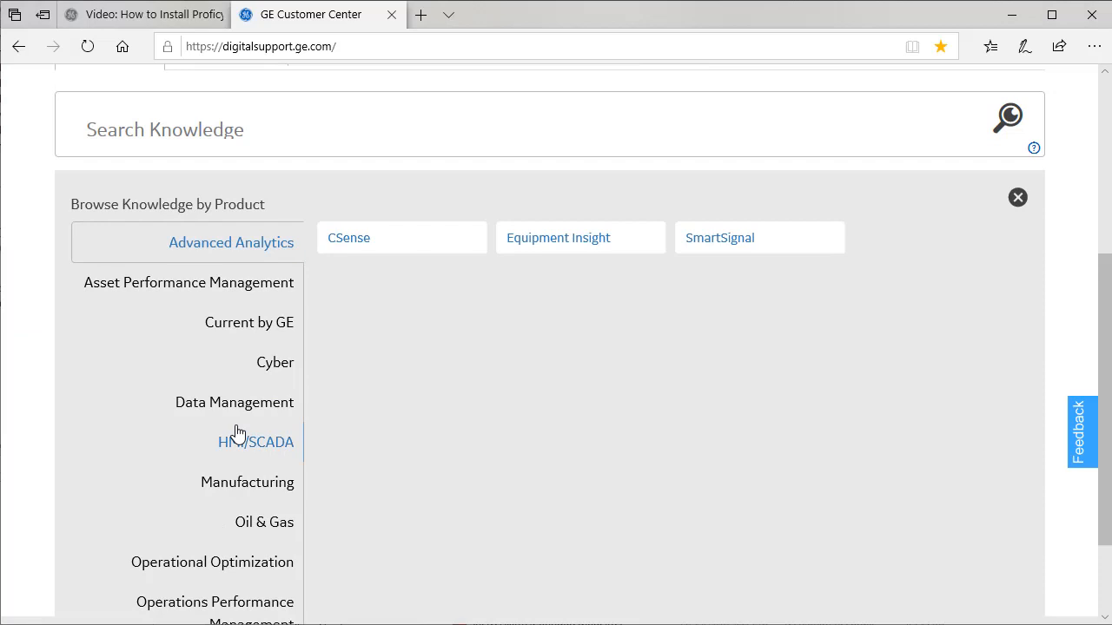
click(255, 441)
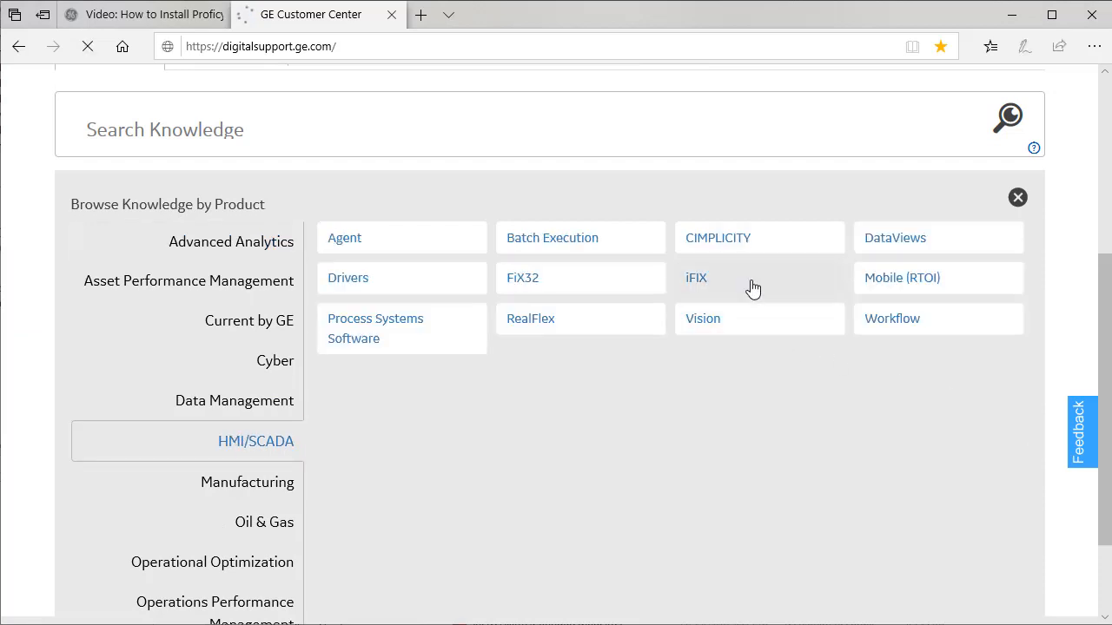
click(696, 278)
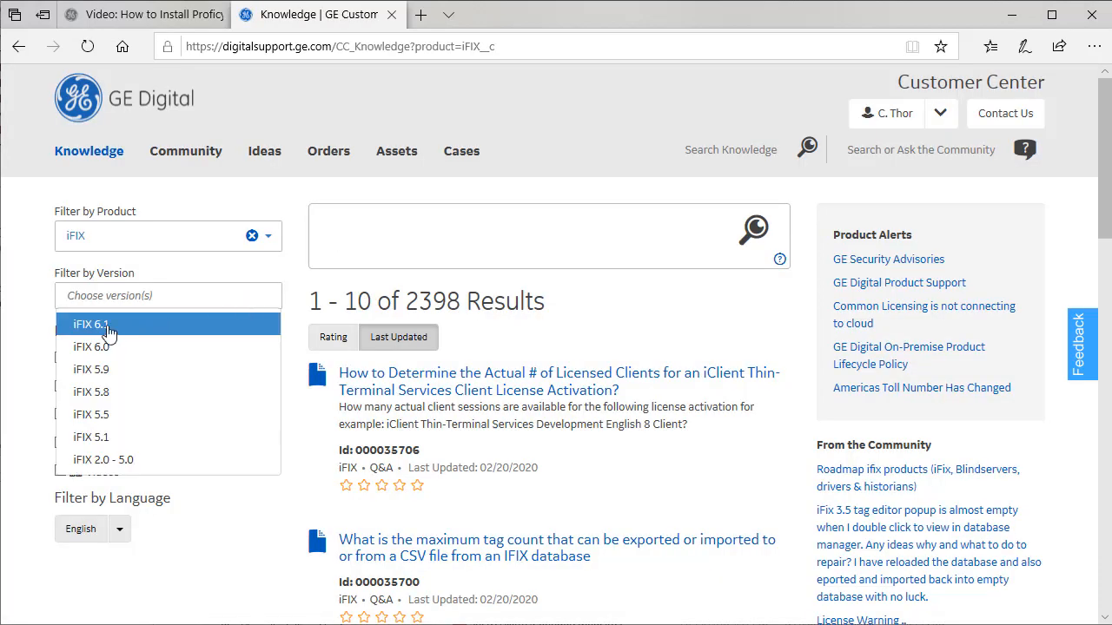
click(90, 324)
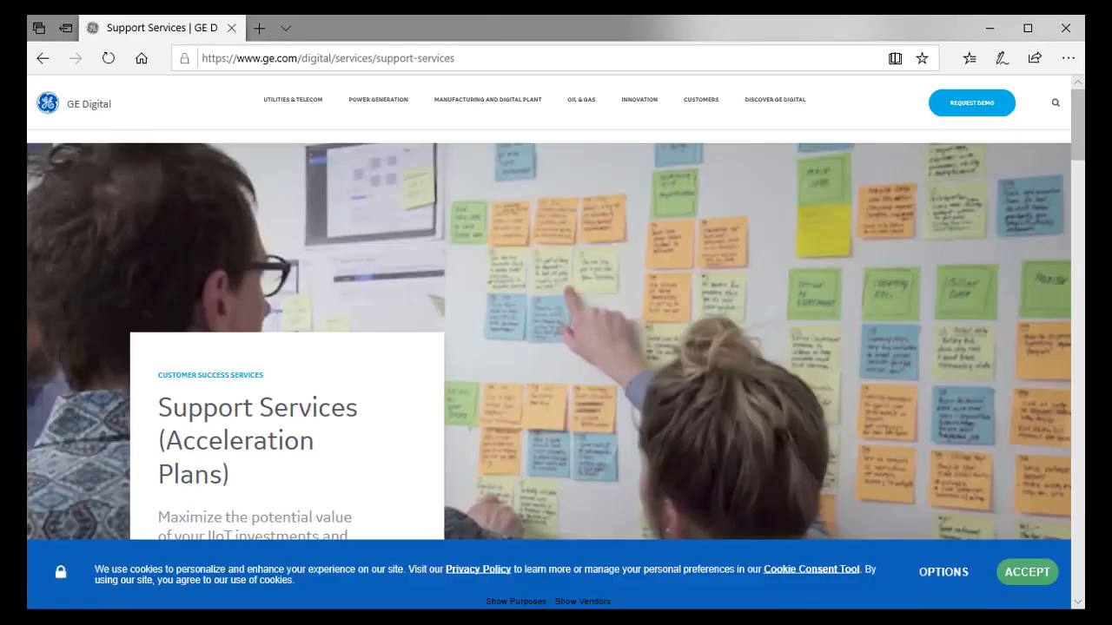
click(659, 607)
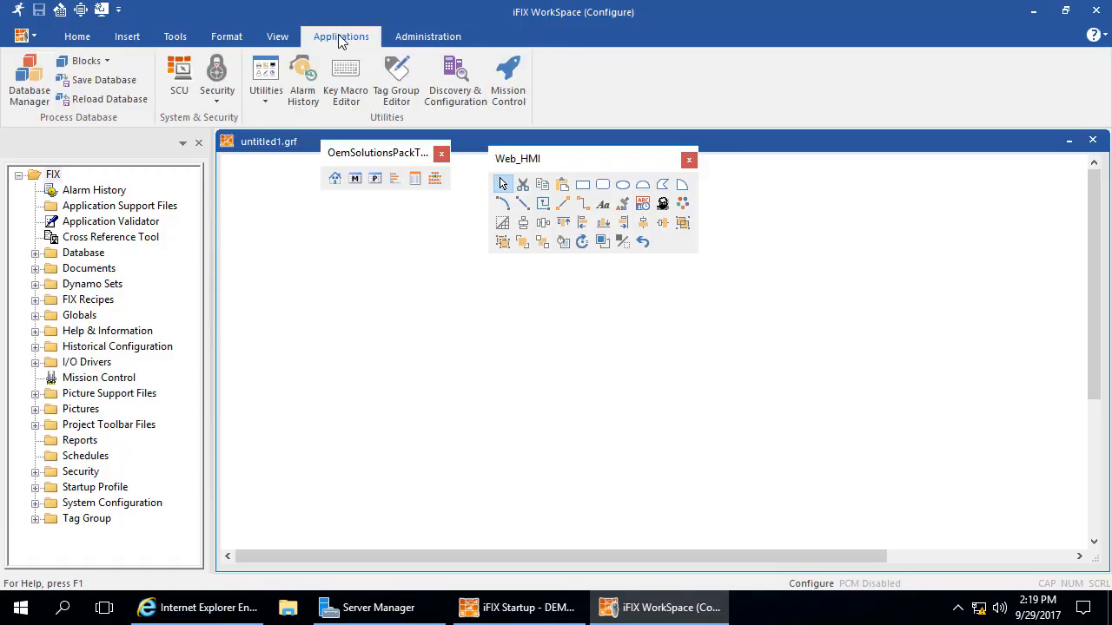
Open the Security Configuration Utility's User Accounts list, acknowledging the default accounts warning
click(217, 78)
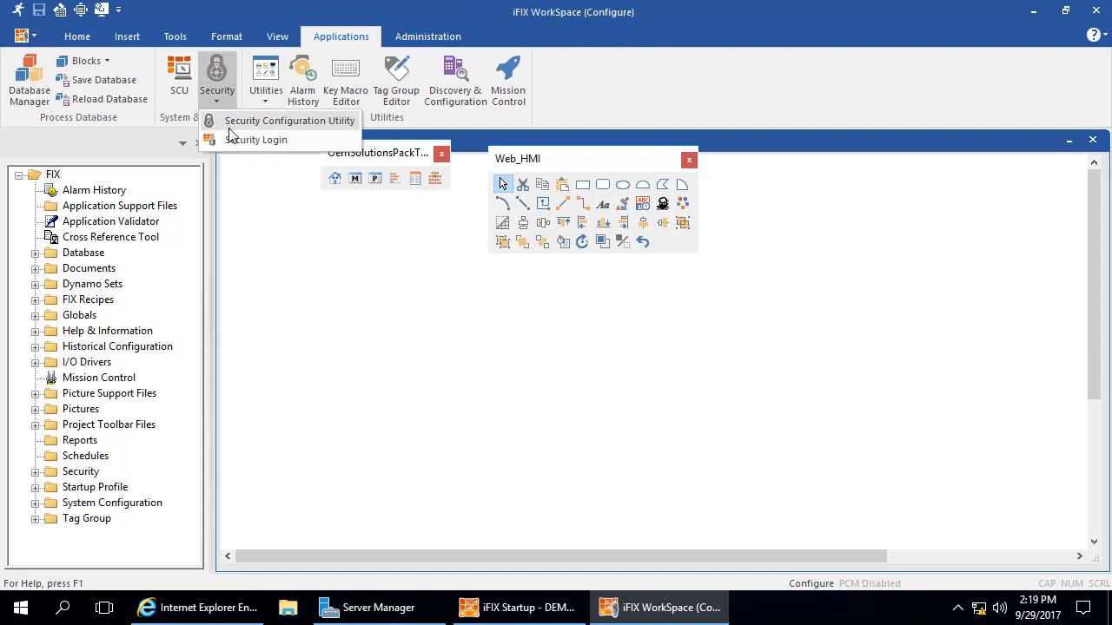
click(290, 121)
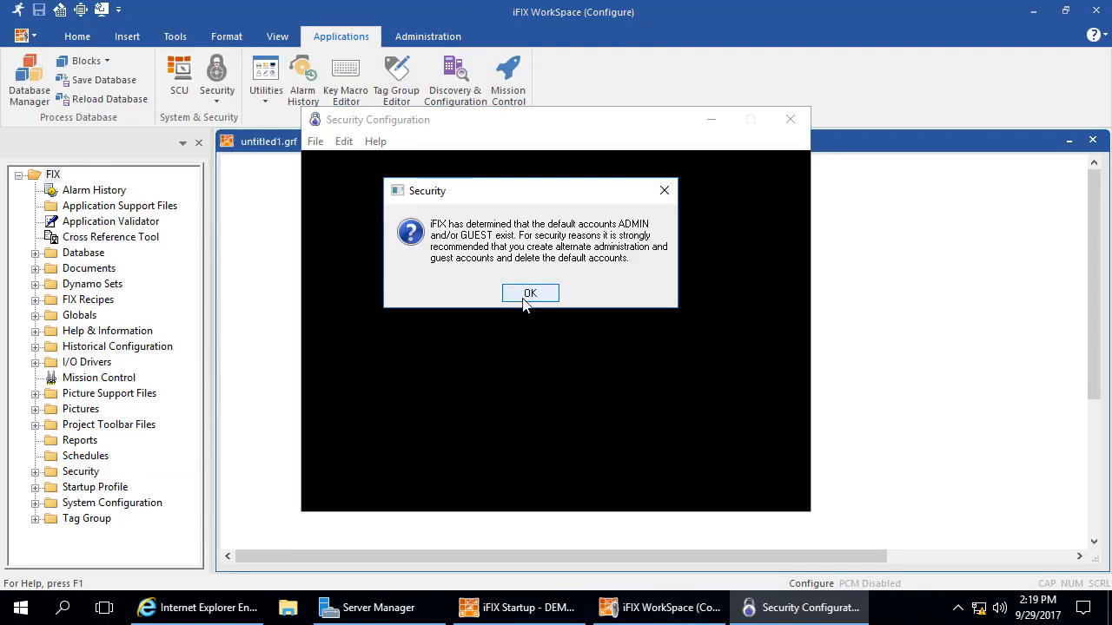
click(530, 292)
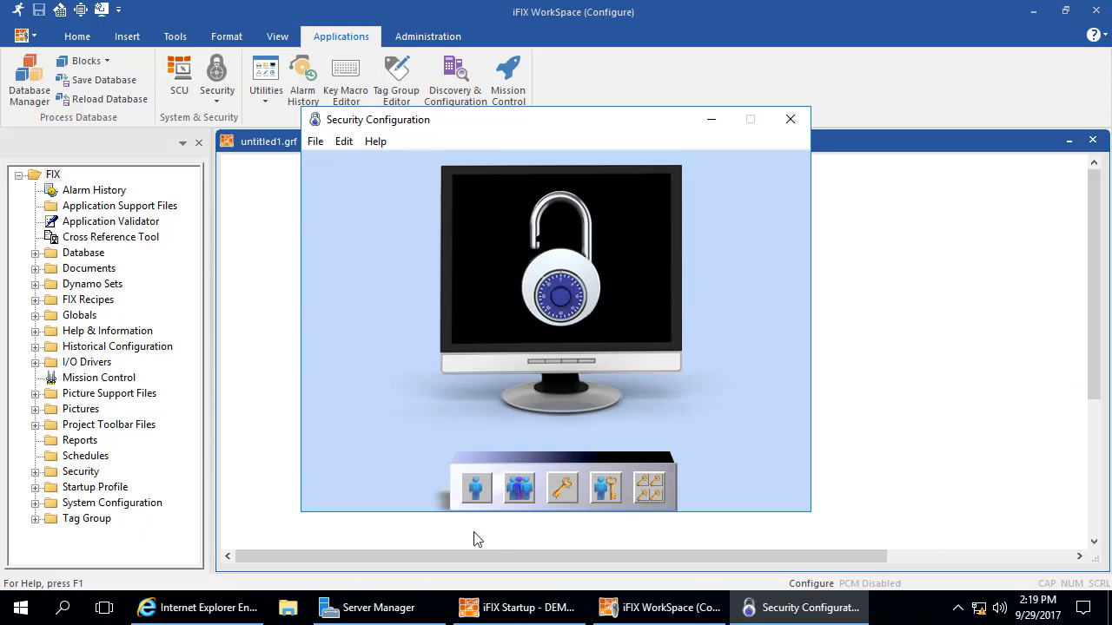
click(475, 488)
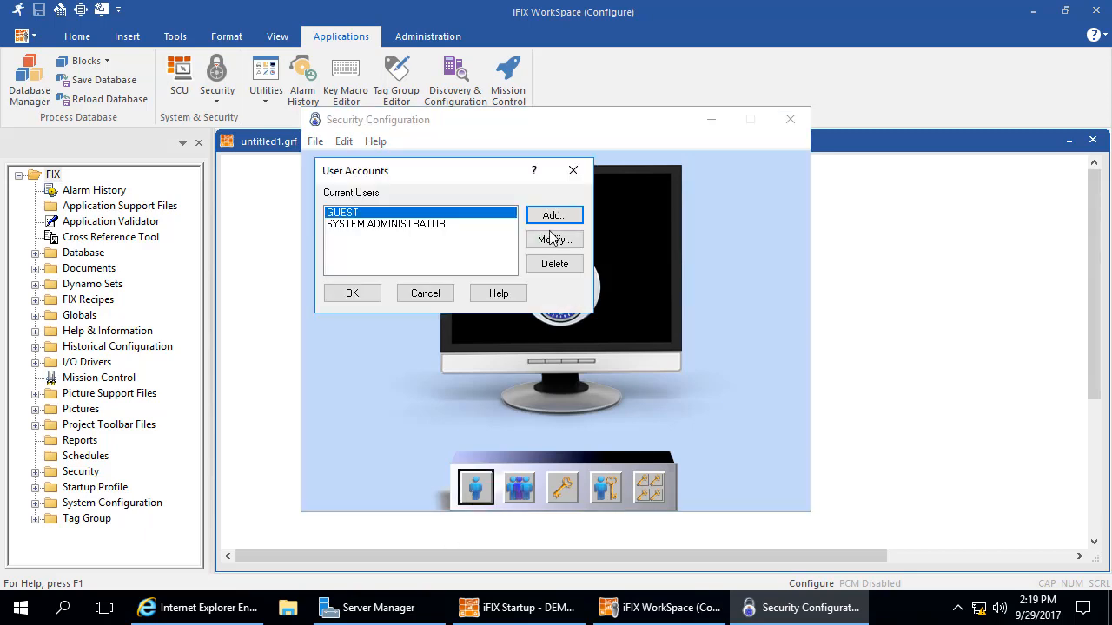
Rename GUEST to OPERATOR and give SYSTEM ADMINISTRATOR full name HGADMINISTRATOR and a new password
click(553, 238)
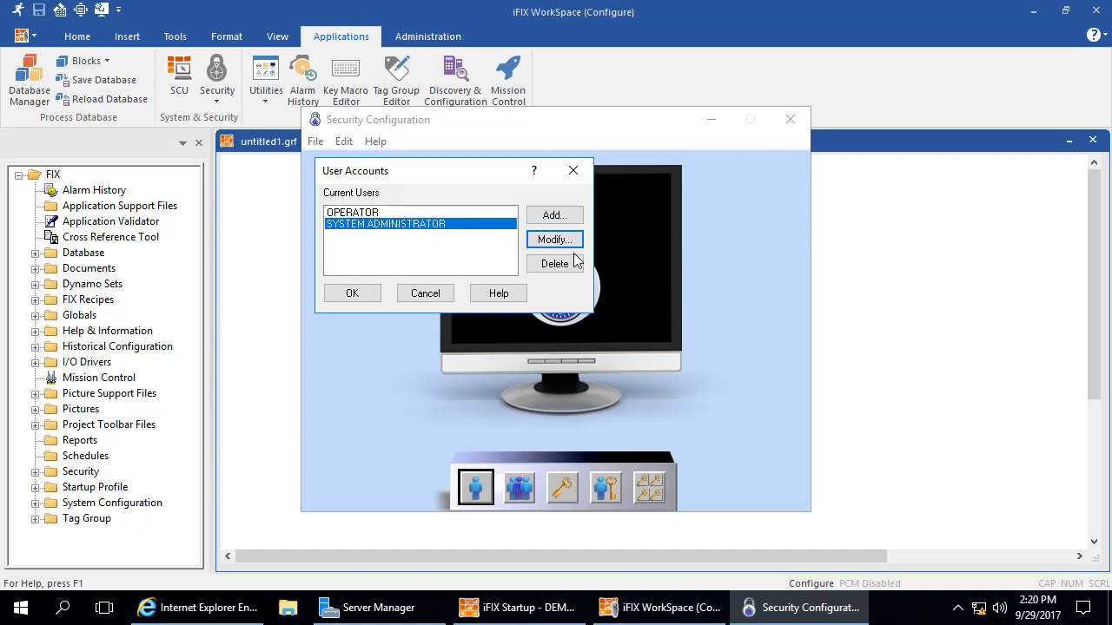
click(553, 239)
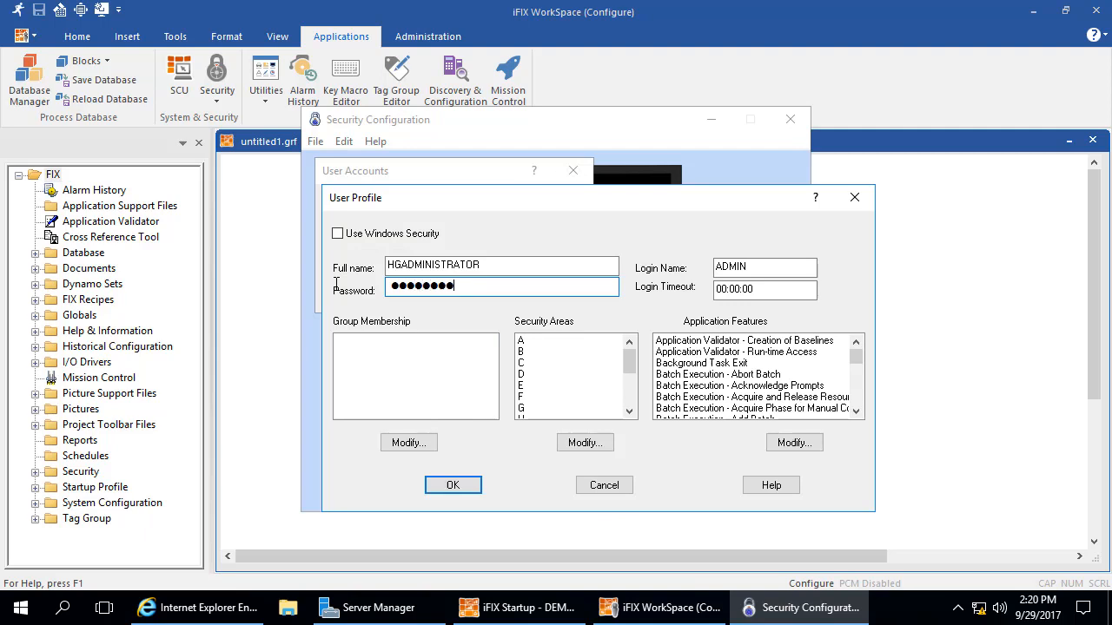
click(315, 141)
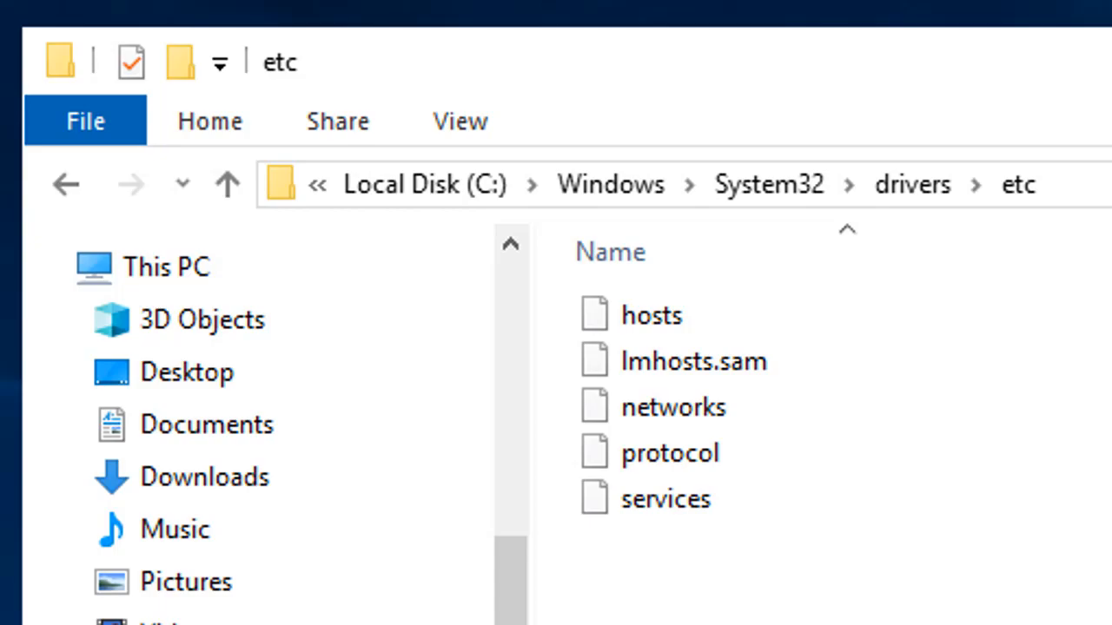
Open the hosts file in Notepad and type 198.213.21 on a new line
double_click(651, 314)
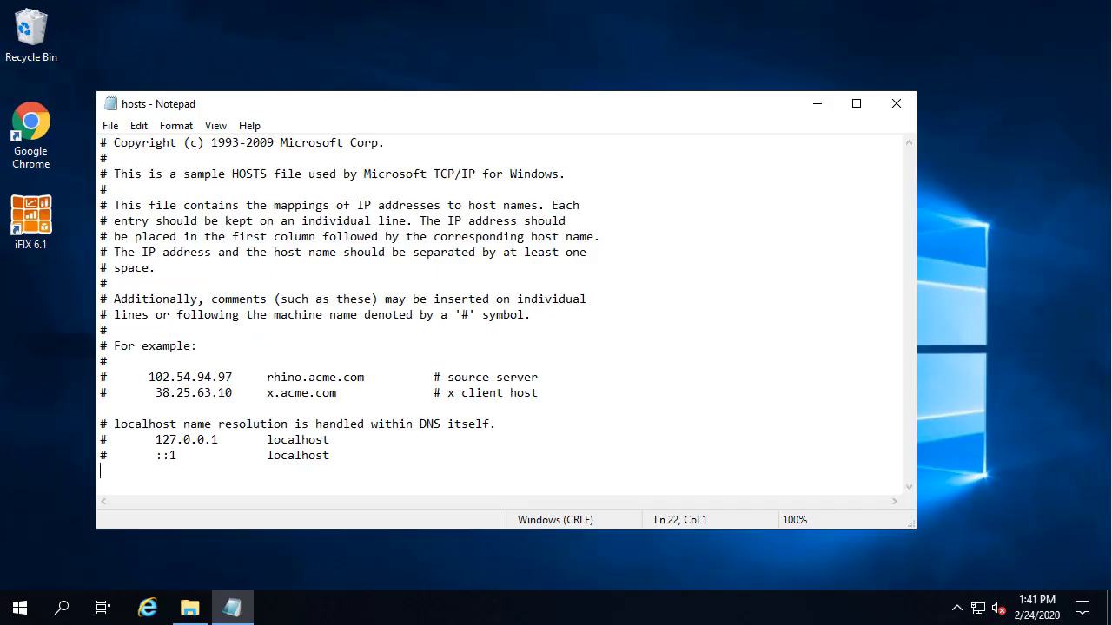
text(198.213.21)
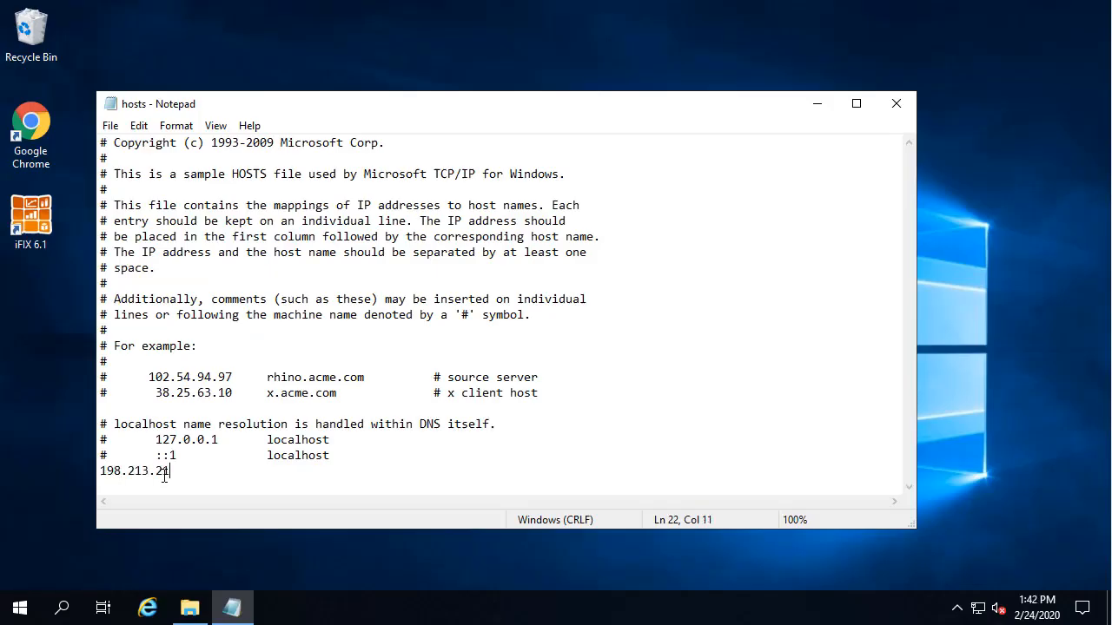